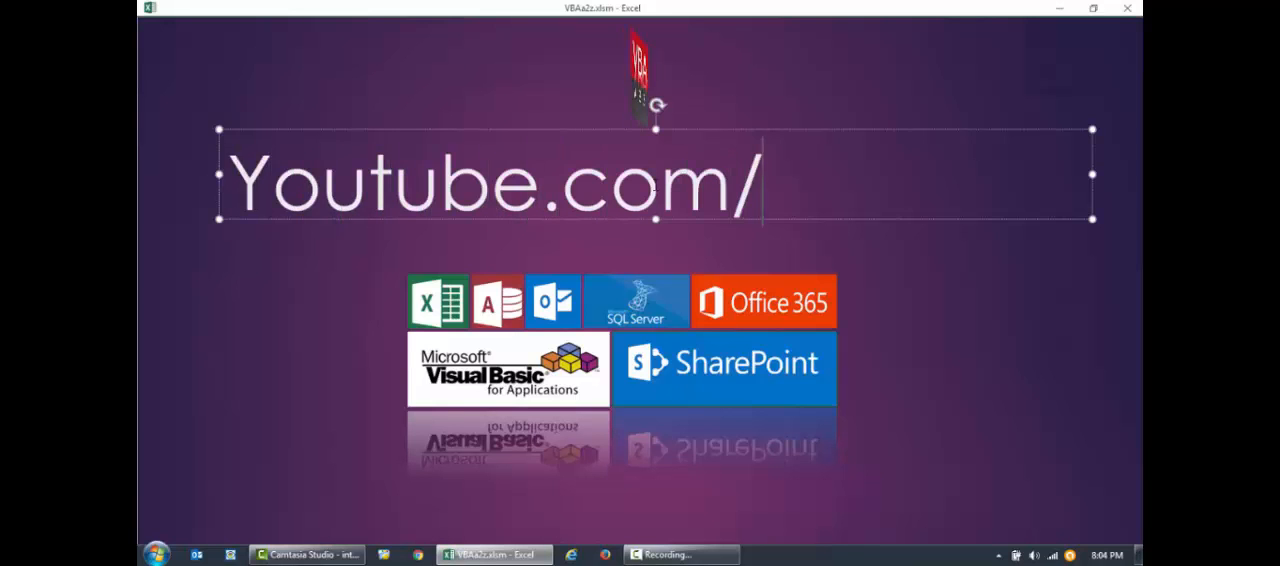
- Review the existing ELPAR parent formulas for Continental Europe and Region Total in column B
{"action": "type", "text": "VBAa2z"}
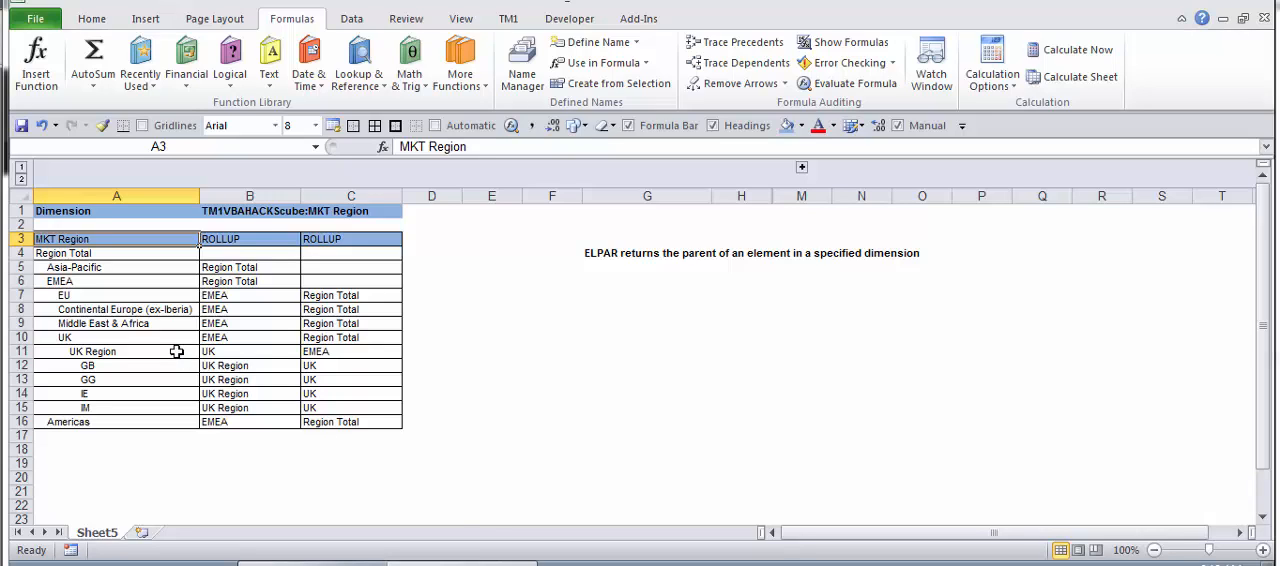
{"action": "mouse_move", "coordinate": [132, 420]}
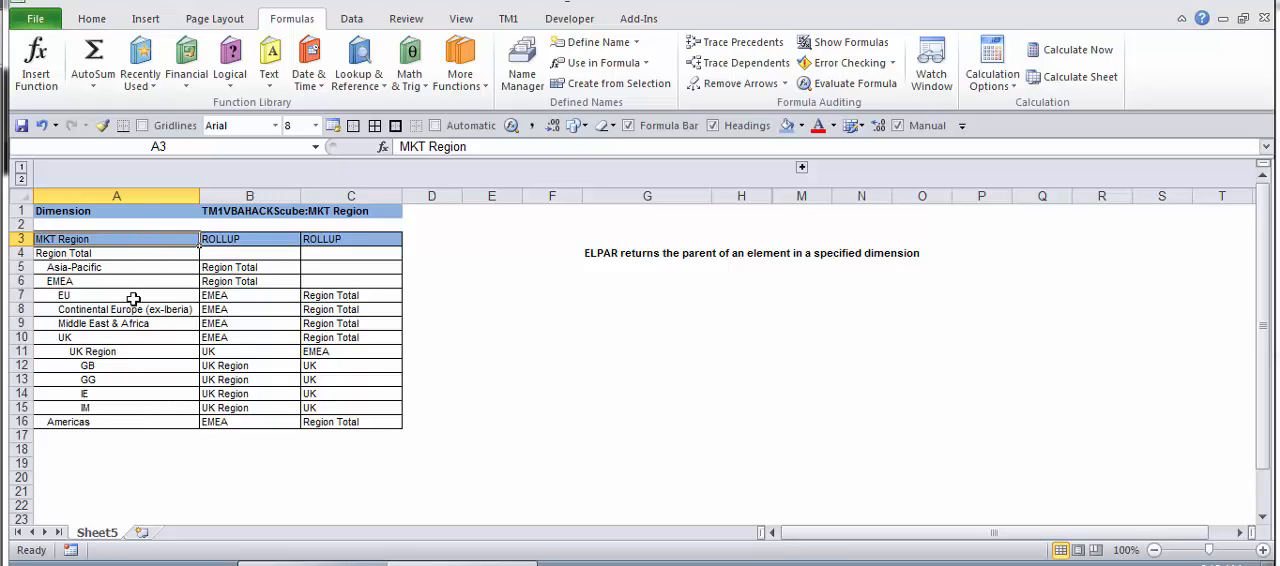
{"action": "mouse_move", "coordinate": [104, 366]}
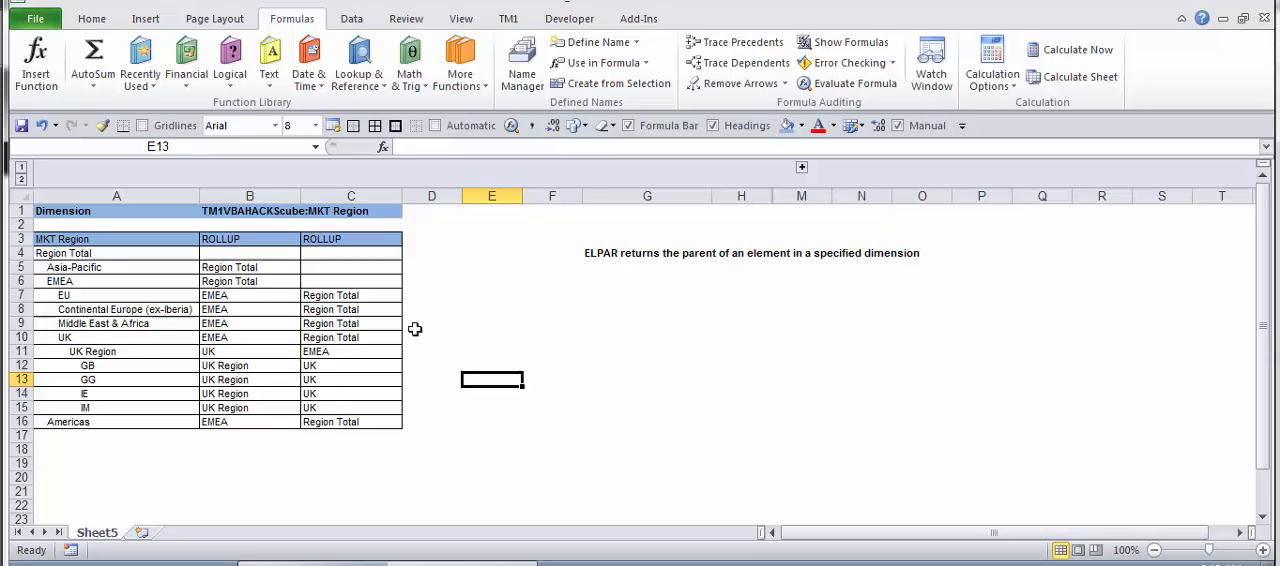
{"action": "mouse_move", "coordinate": [610, 252]}
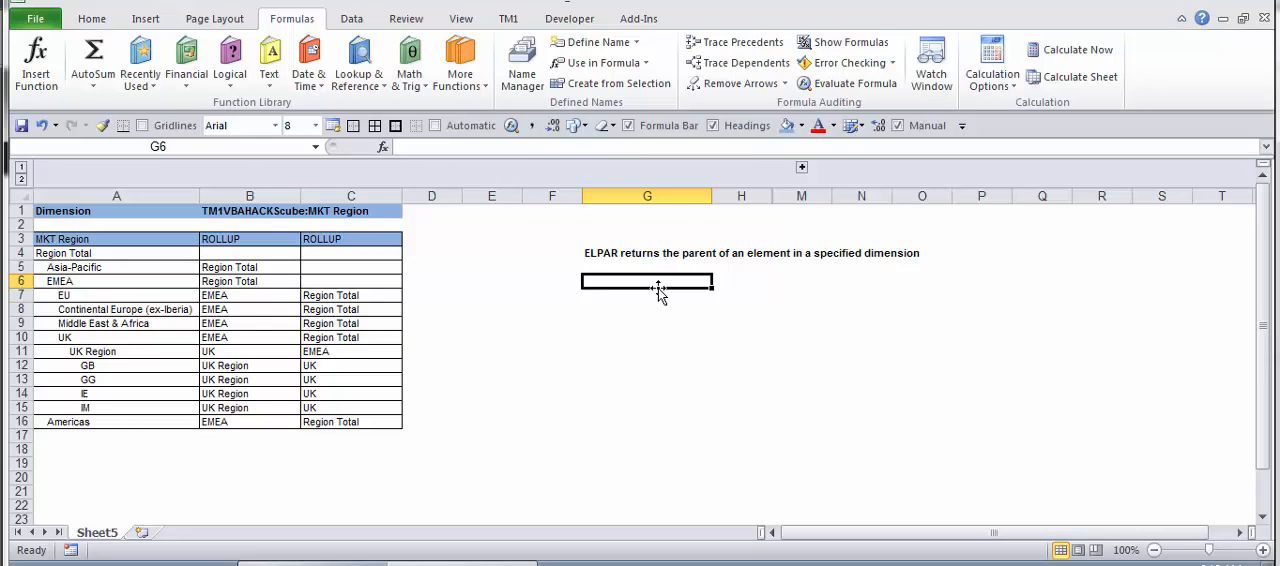
{"action": "left_click", "coordinate": [248, 308]}
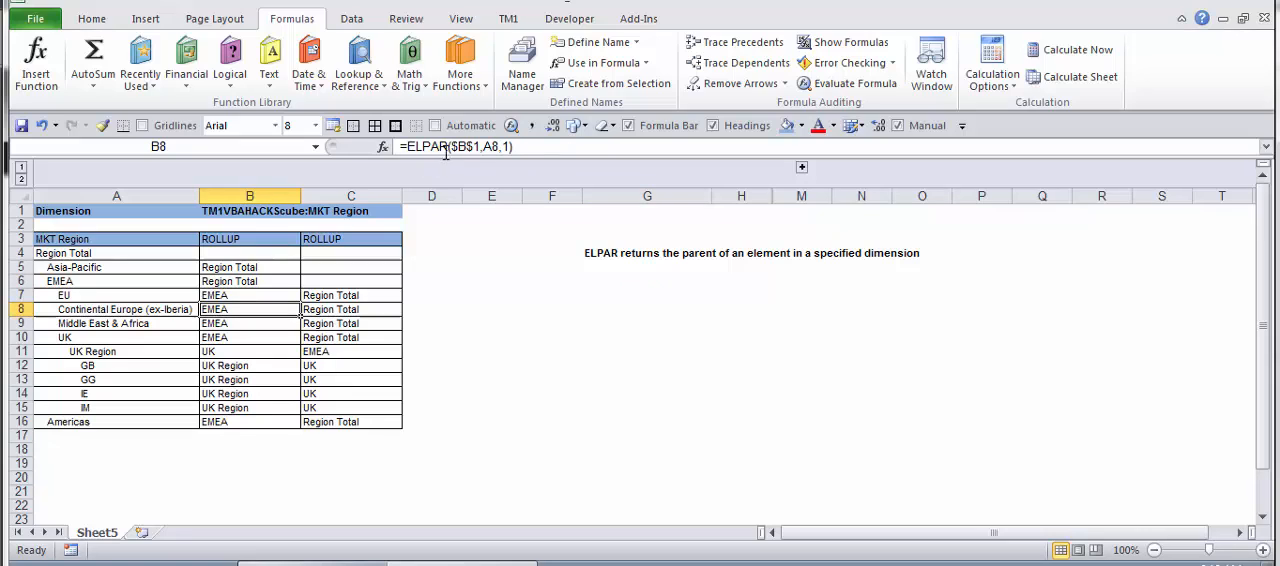
{"action": "mouse_move", "coordinate": [456, 148]}
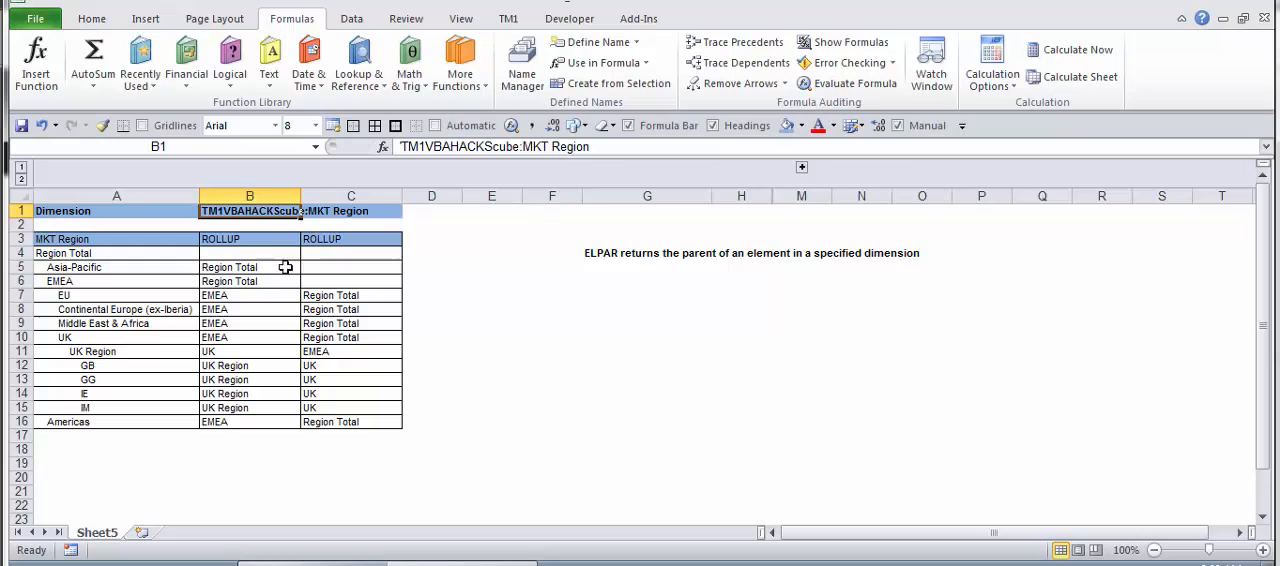
{"action": "left_click", "coordinate": [248, 252]}
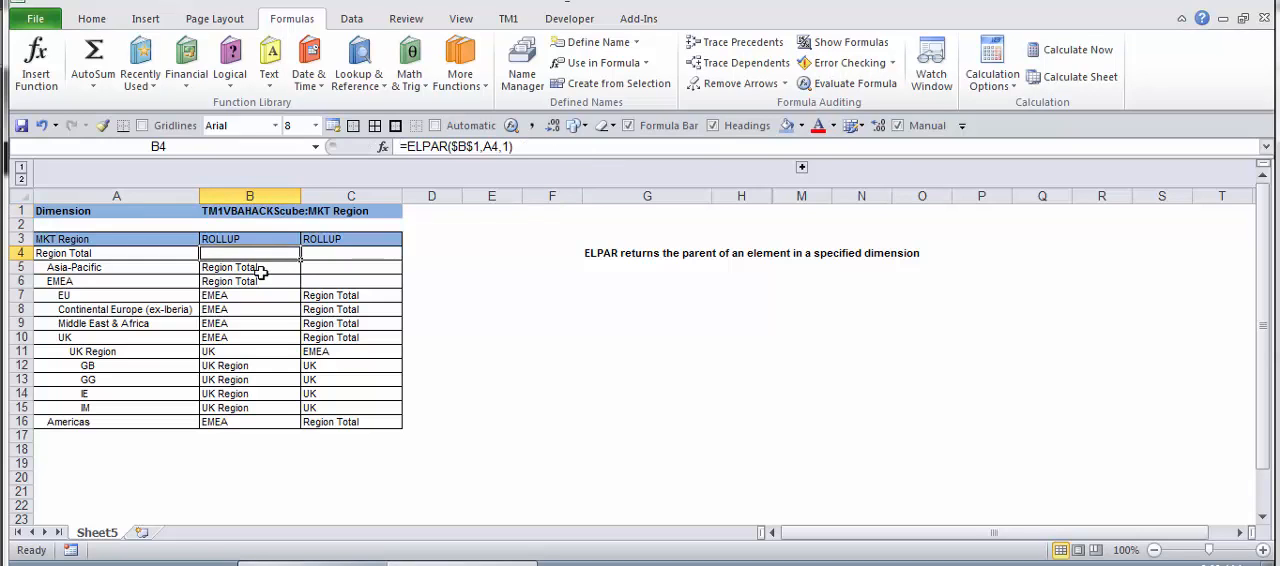
{"action": "left_click", "coordinate": [248, 308]}
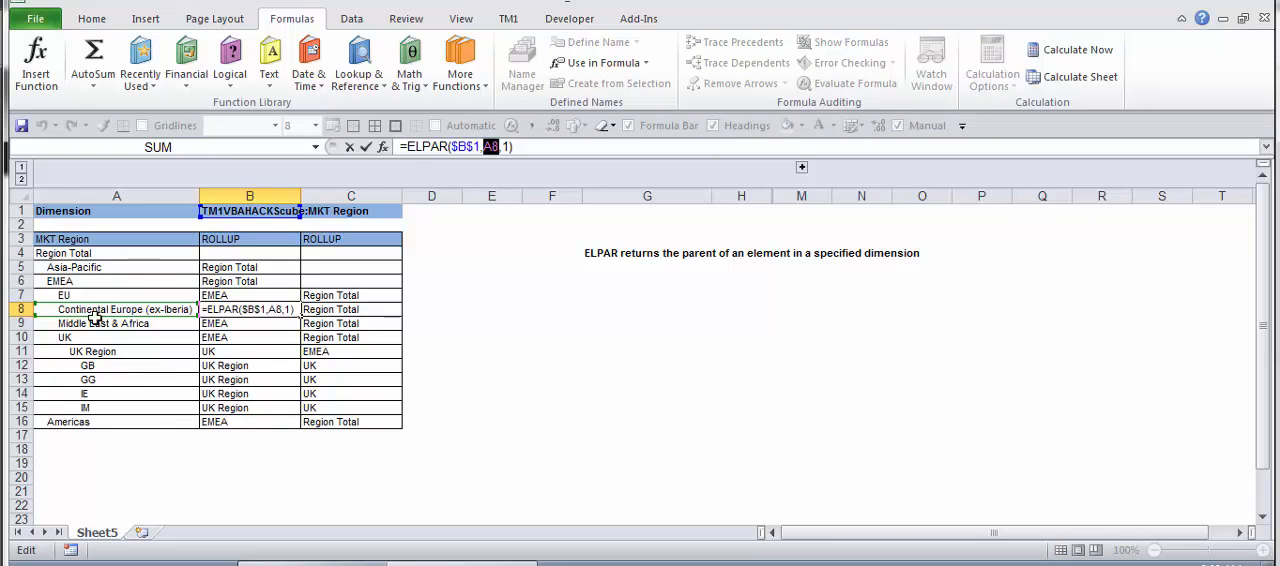
{"action": "left_click", "coordinate": [116, 308]}
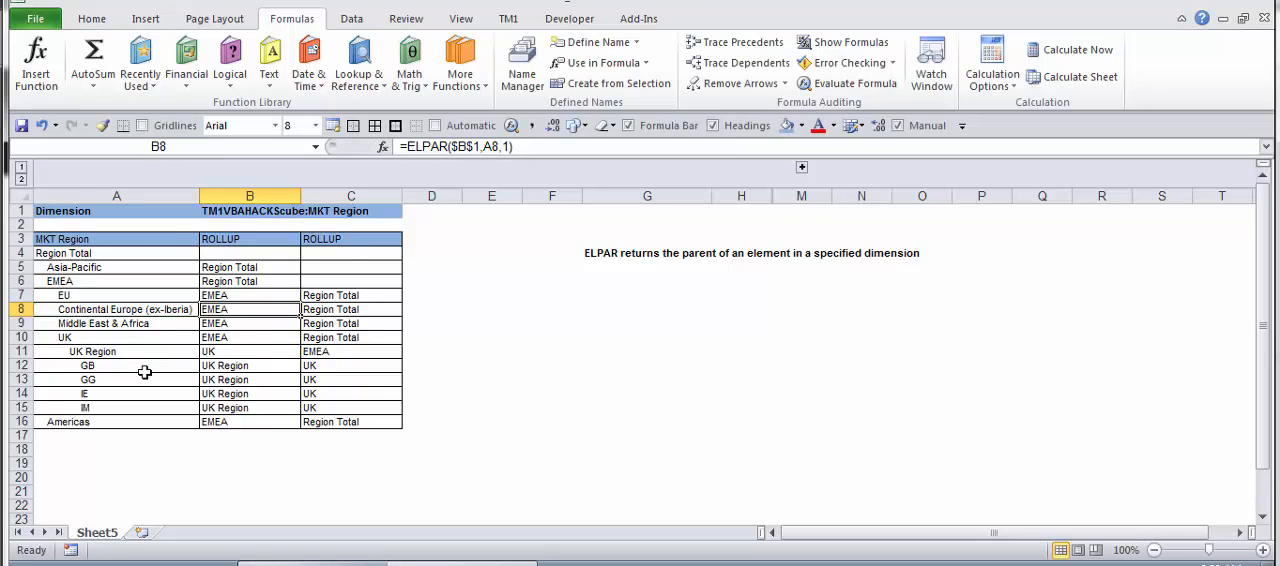
- Inspect the GB element in A12 alongside its current parent formula in B12
{"action": "left_click", "coordinate": [116, 364]}
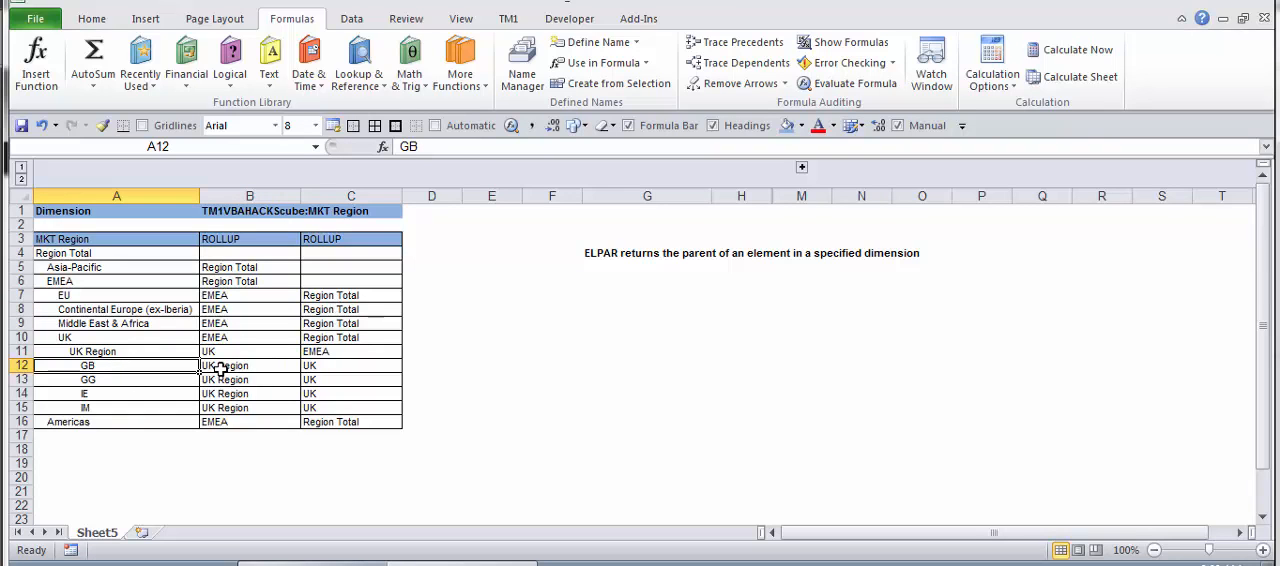
{"action": "left_click", "coordinate": [250, 364]}
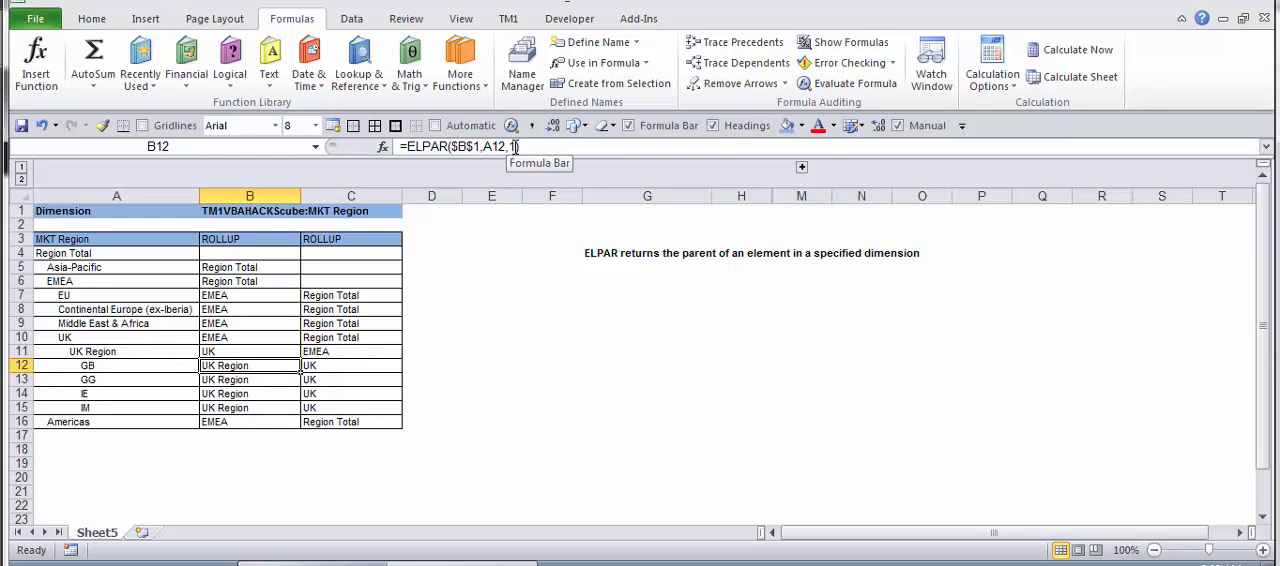
{"action": "mouse_move", "coordinate": [518, 164]}
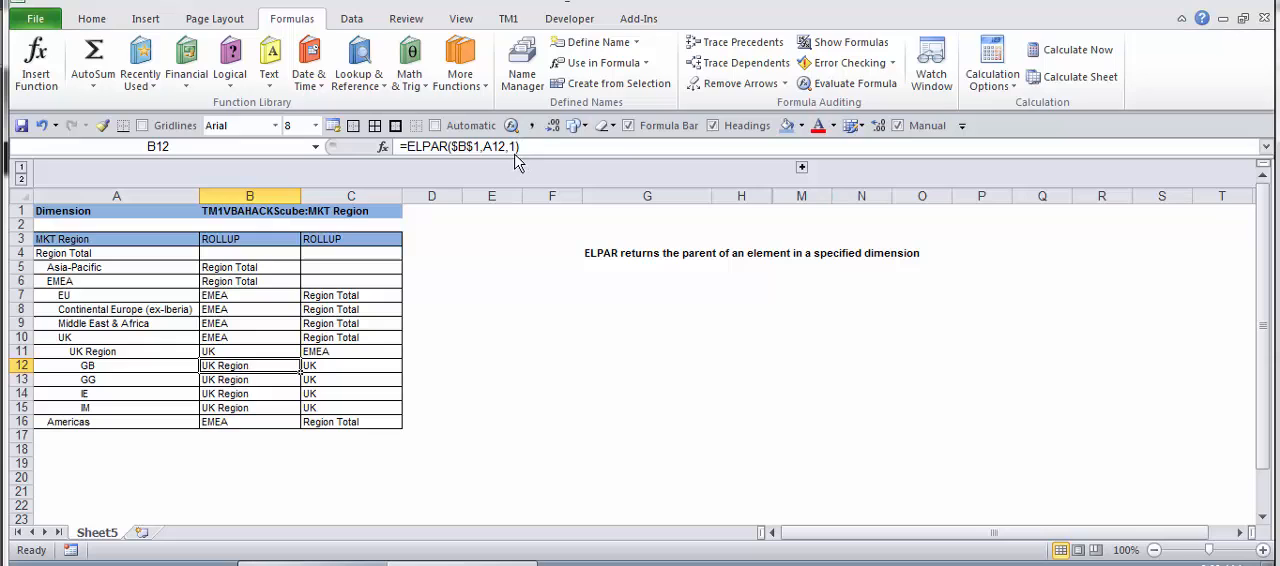
{"action": "mouse_move", "coordinate": [520, 164]}
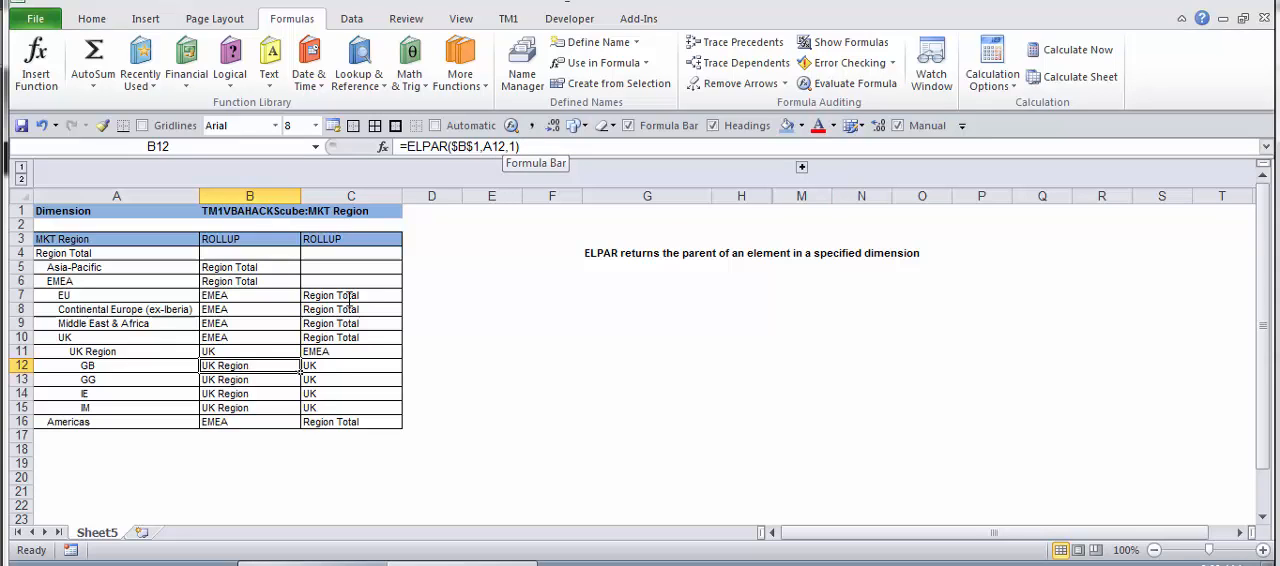
{"action": "left_click", "coordinate": [116, 364]}
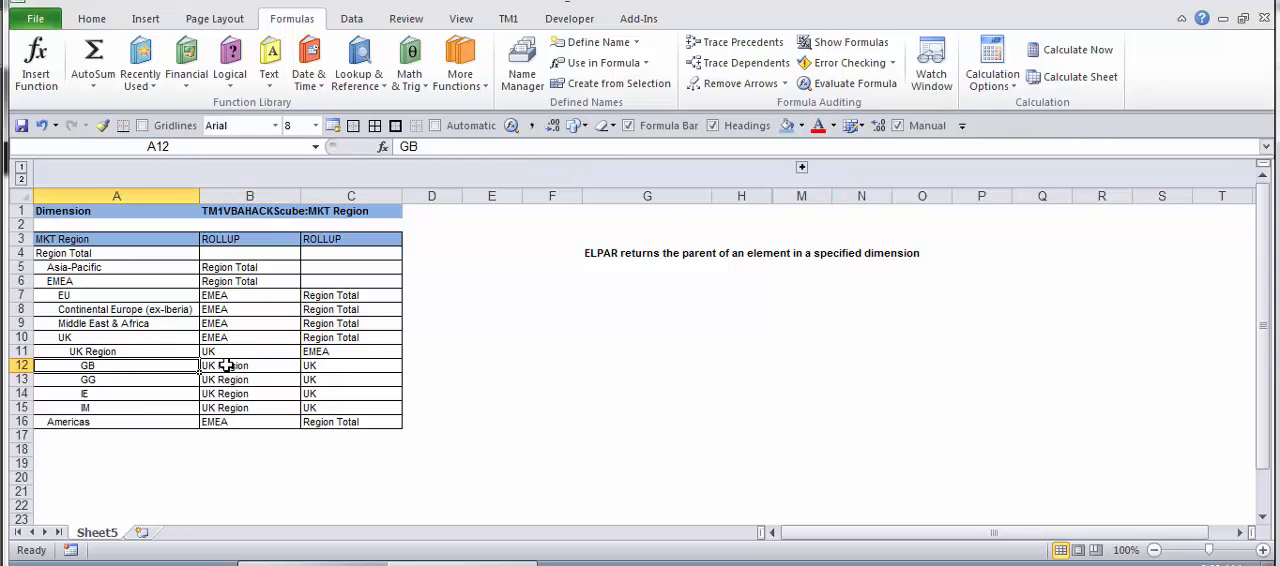
{"action": "left_click_drag", "start_coordinate": [116, 352], "coordinate": [116, 364]}
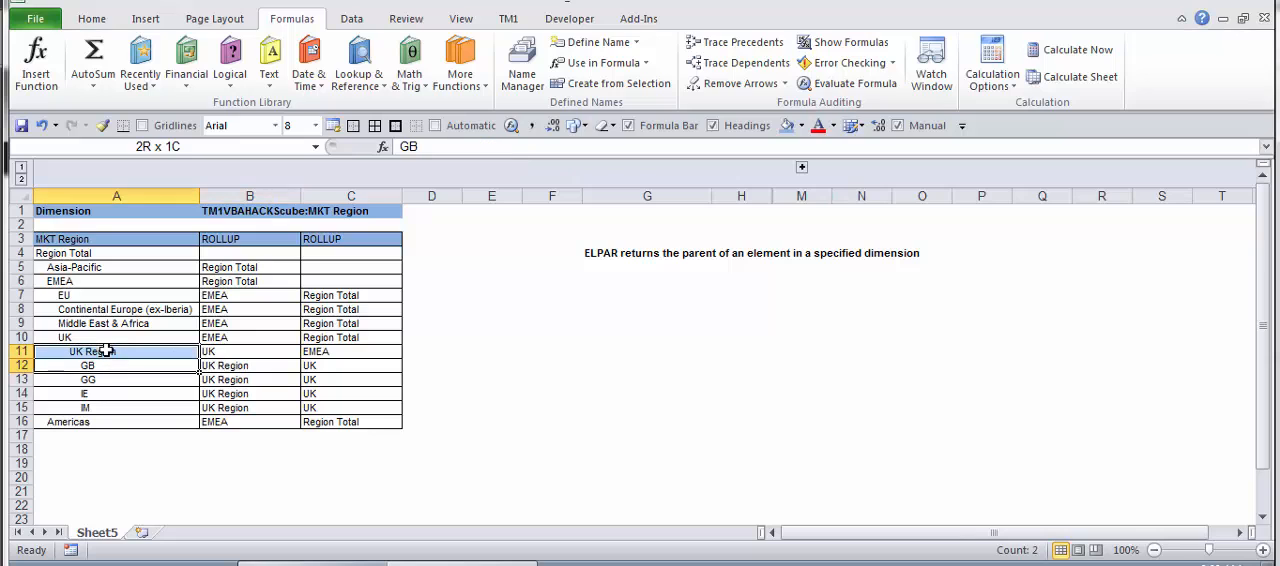
{"action": "left_click", "coordinate": [248, 364]}
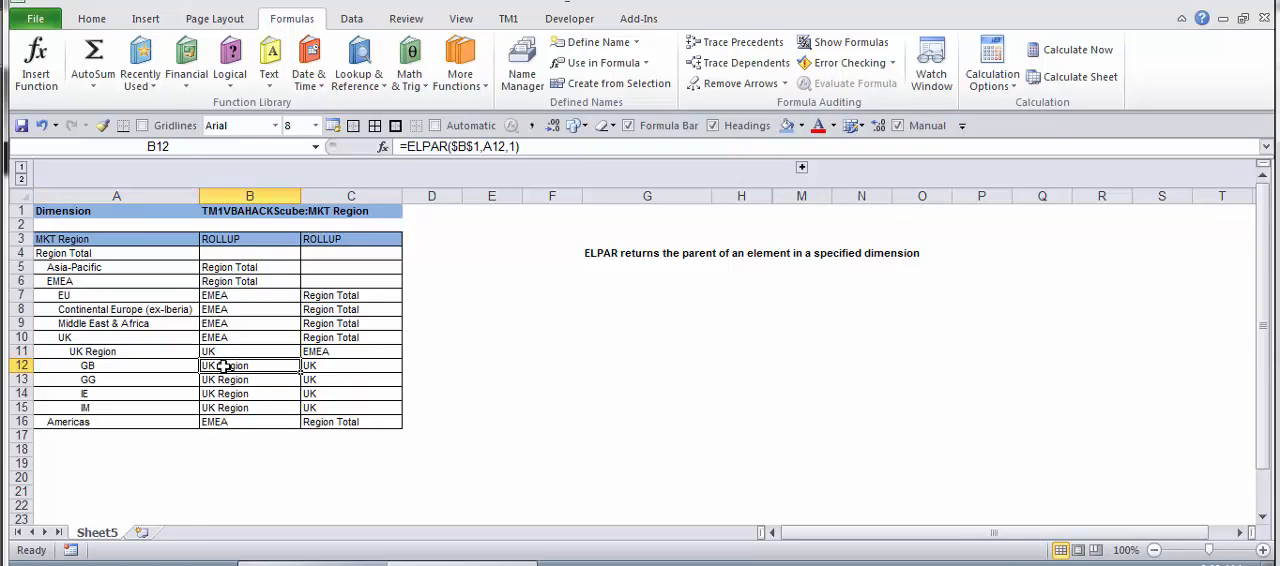
{"action": "left_click", "coordinate": [116, 364]}
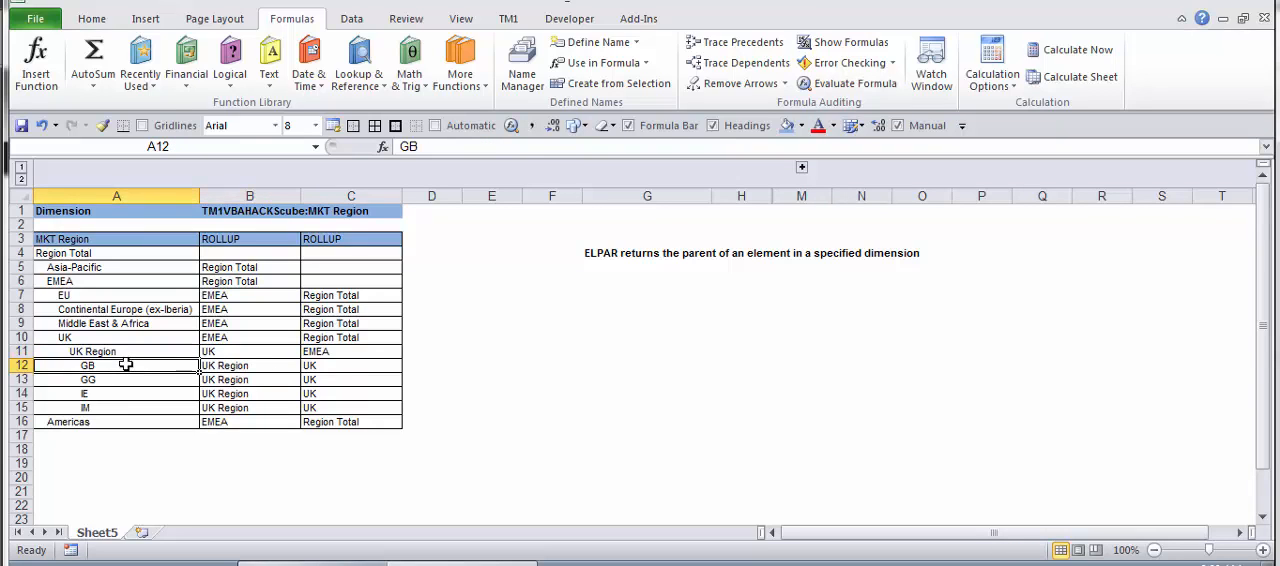
{"action": "mouse_move", "coordinate": [296, 382]}
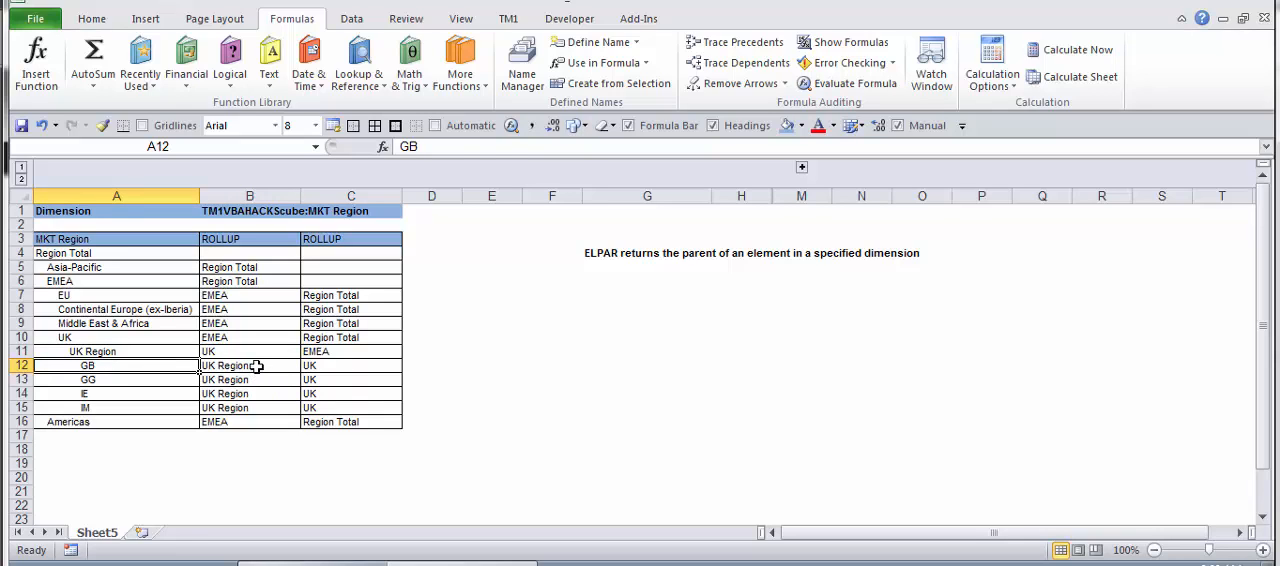
{"action": "left_click", "coordinate": [248, 364]}
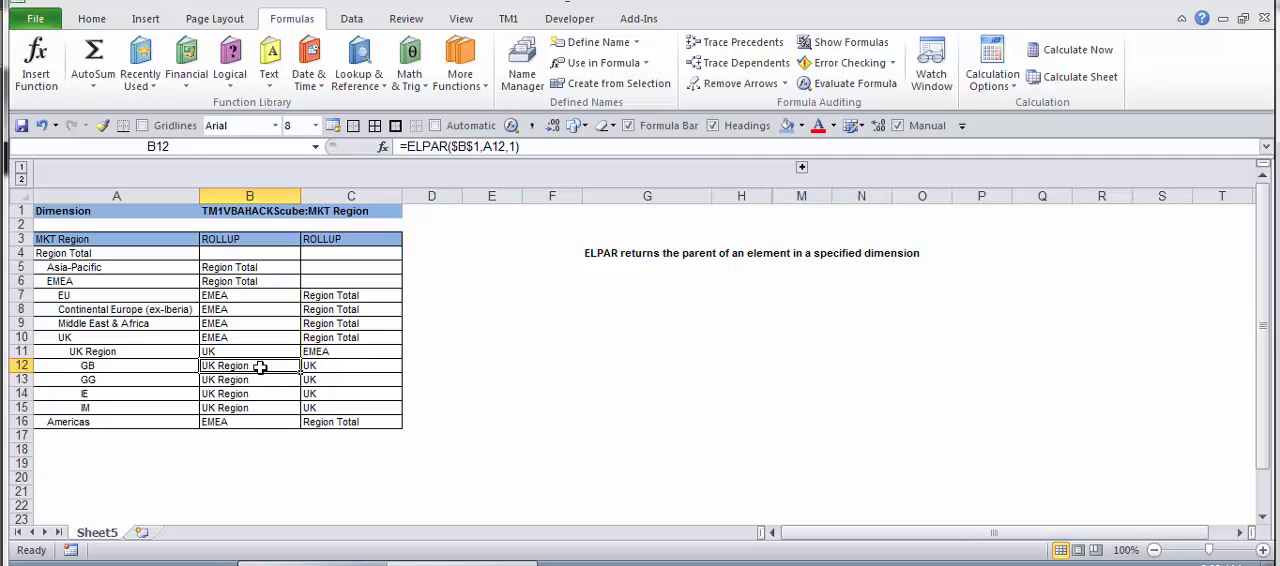
{"action": "left_click", "coordinate": [116, 364]}
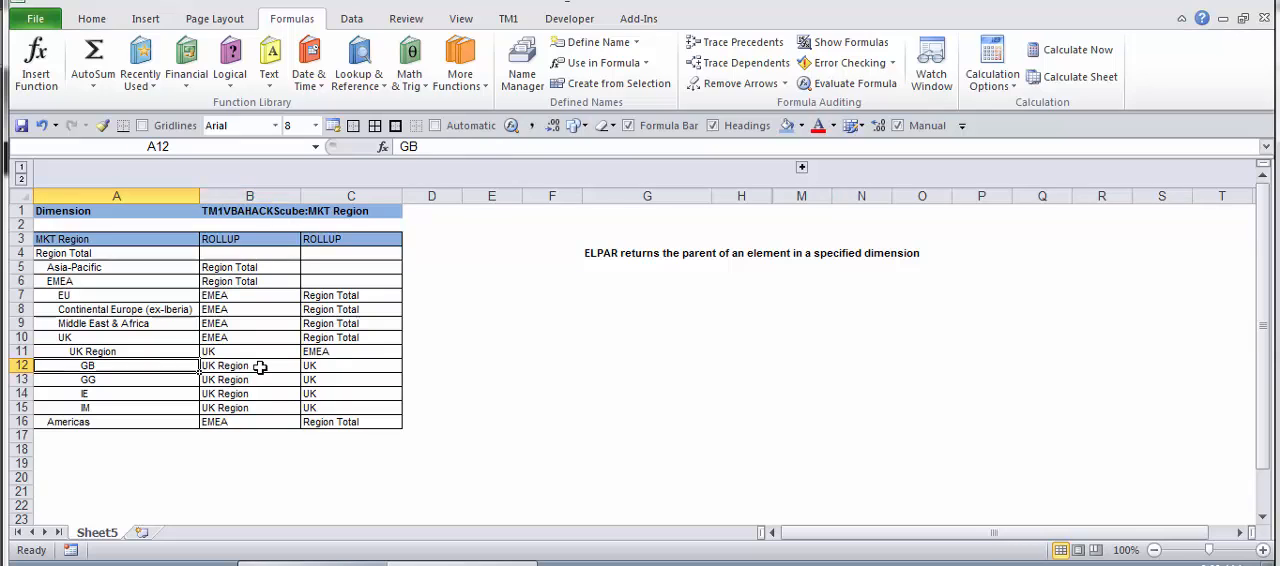
{"action": "left_click", "coordinate": [248, 364]}
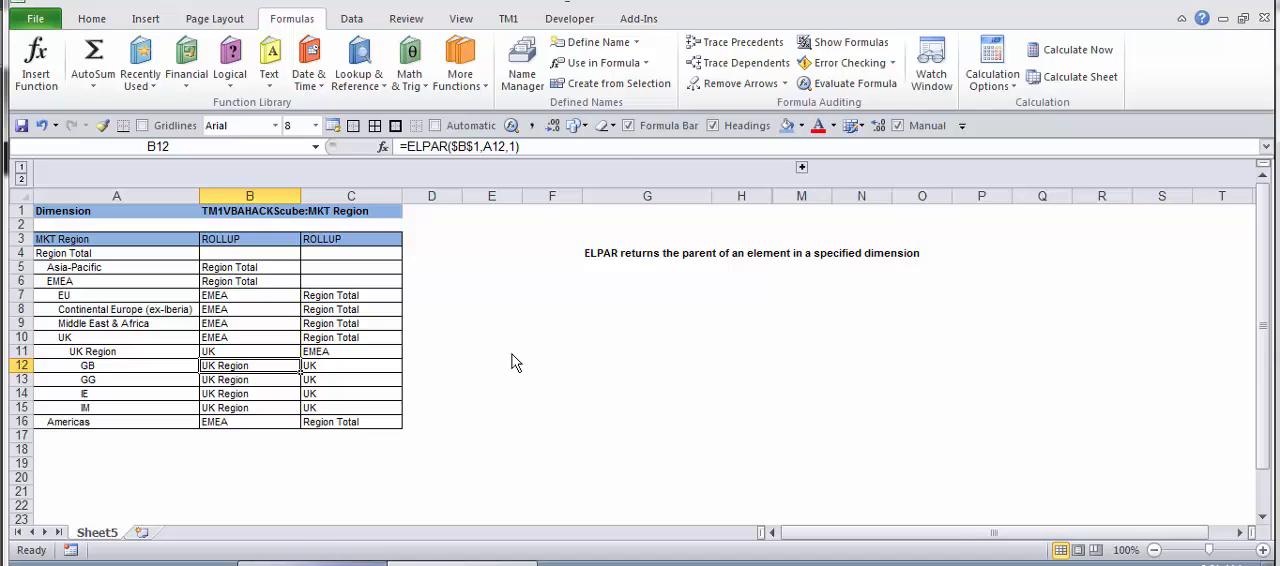
{"action": "mouse_move", "coordinate": [562, 138]}
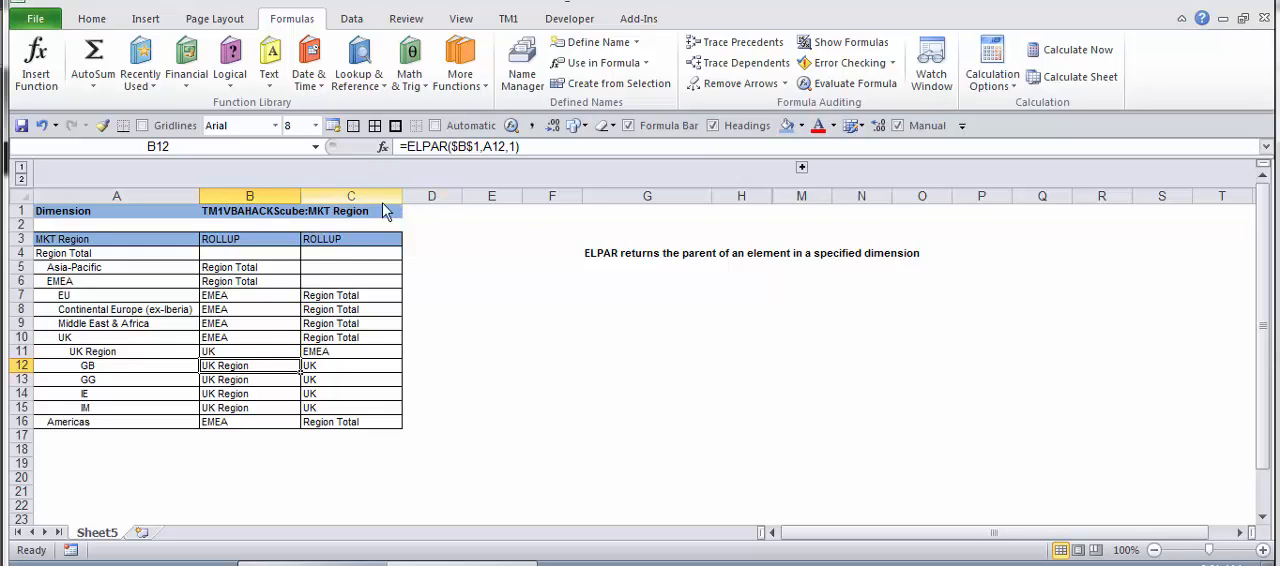
- Clear B4:C16 and enter =ELPAR($B$1,A12,1) in B12 so it returns UK Region
{"action": "left_click_drag", "start_coordinate": [248, 252], "coordinate": [350, 420]}
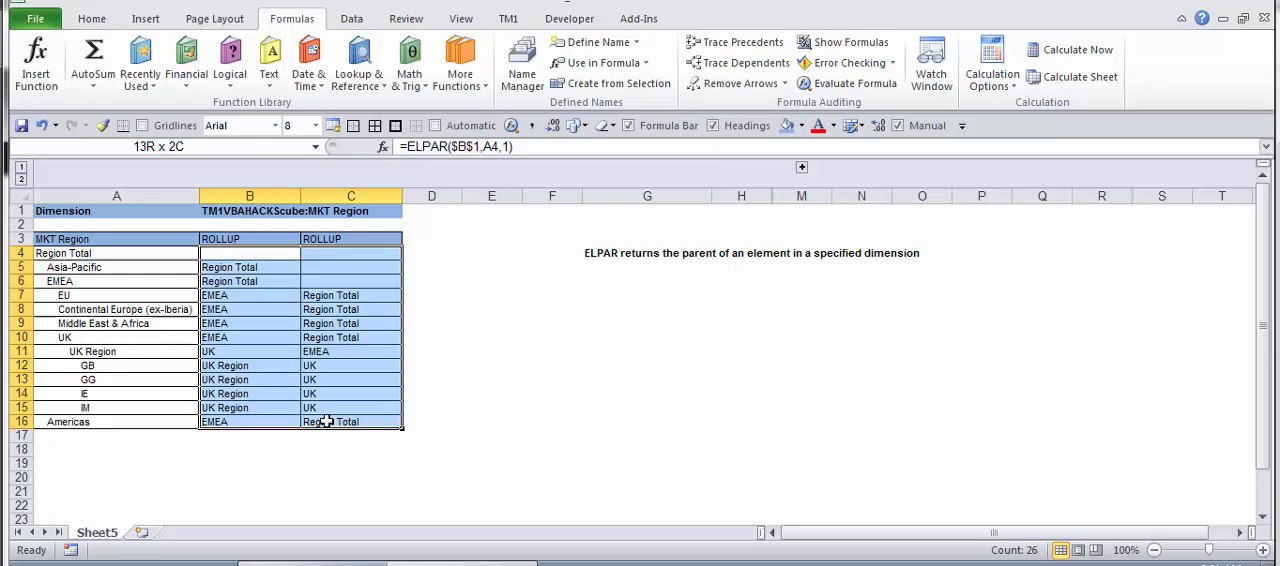
{"action": "left_click", "coordinate": [248, 252]}
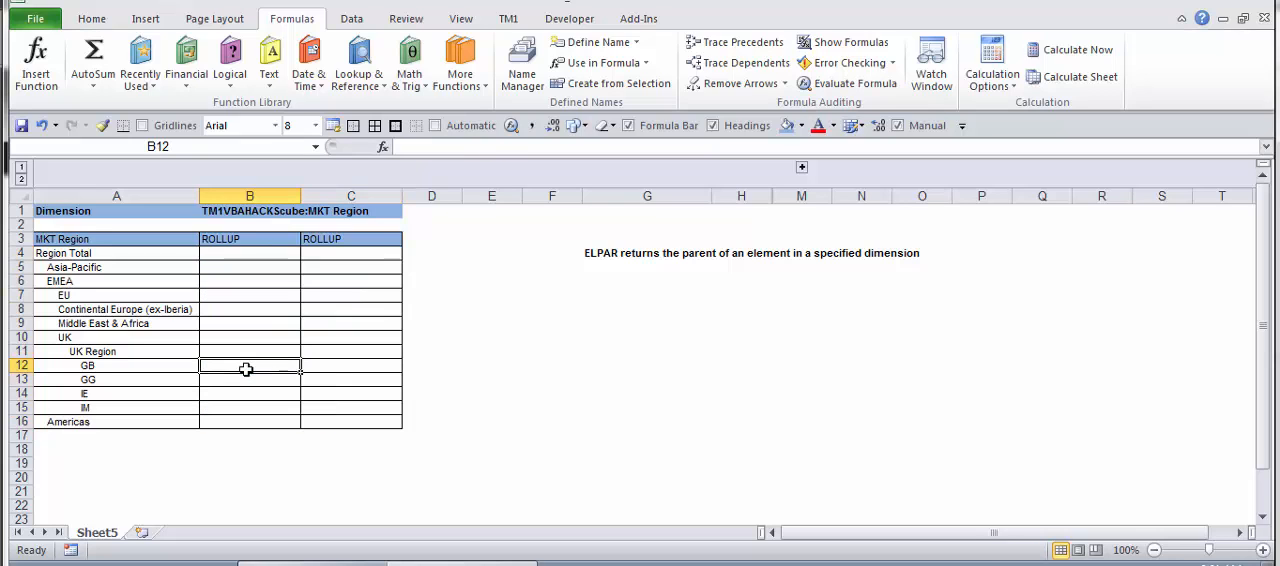
{"action": "mouse_move", "coordinate": [444, 382]}
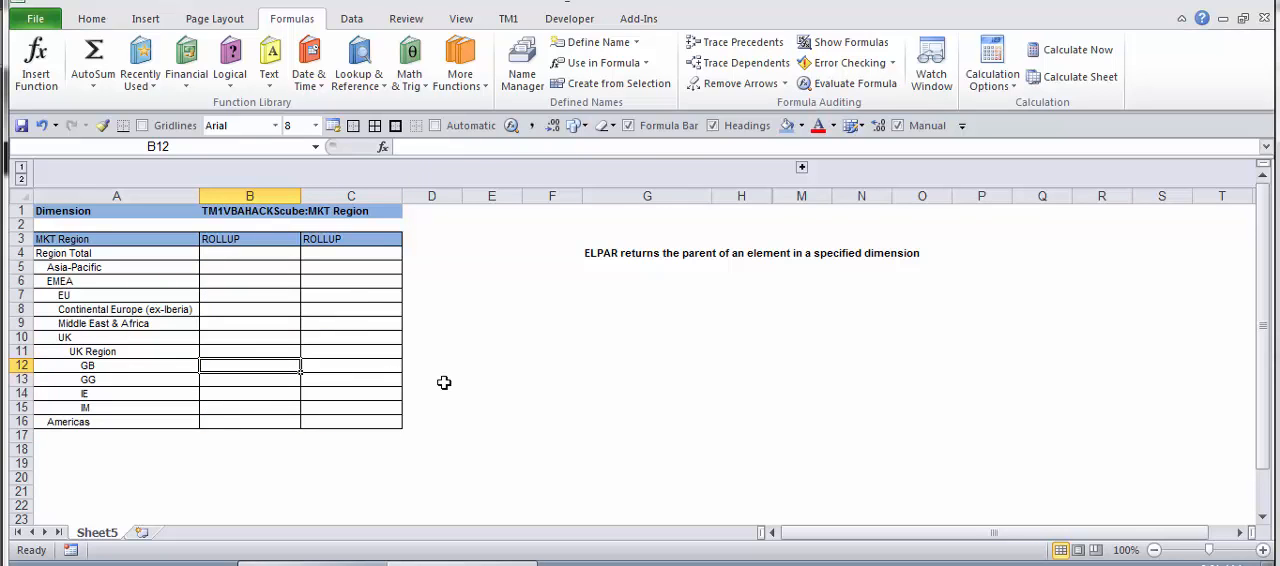
{"action": "type", "text": "=elp"}
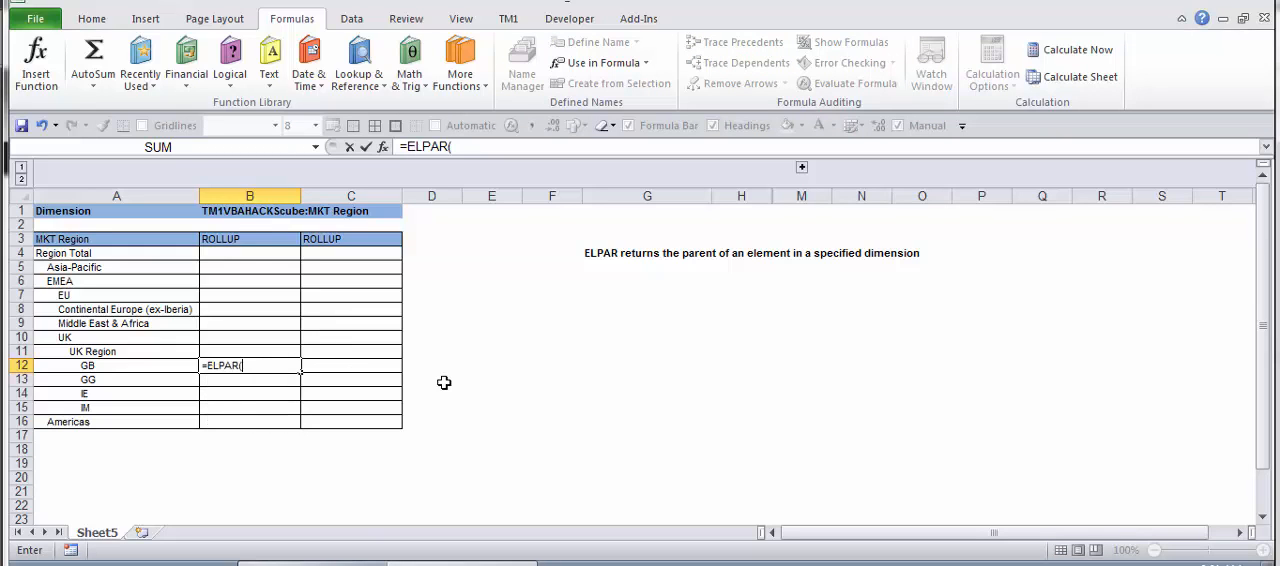
{"action": "mouse_move", "coordinate": [258, 224]}
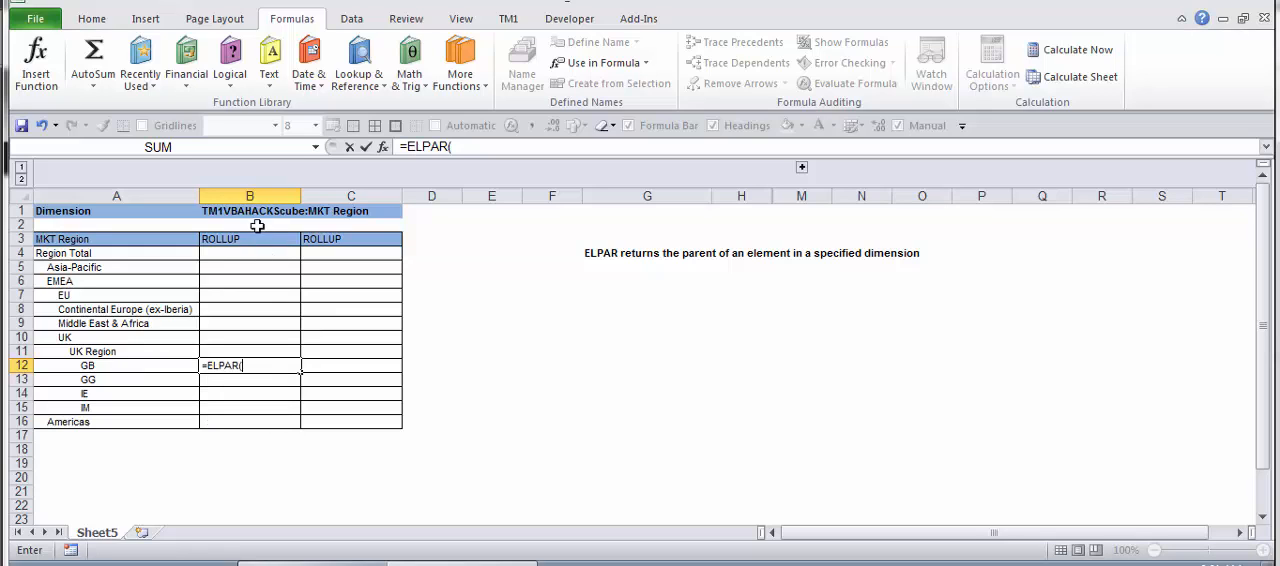
{"action": "left_click", "coordinate": [250, 210]}
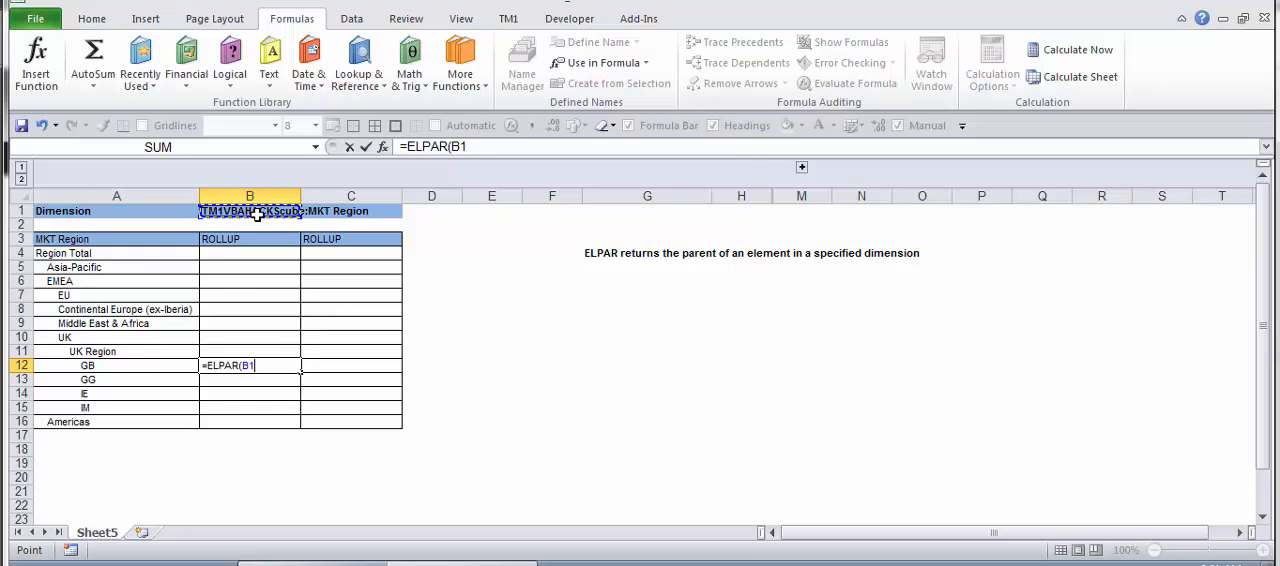
{"action": "key", "text": "F4"}
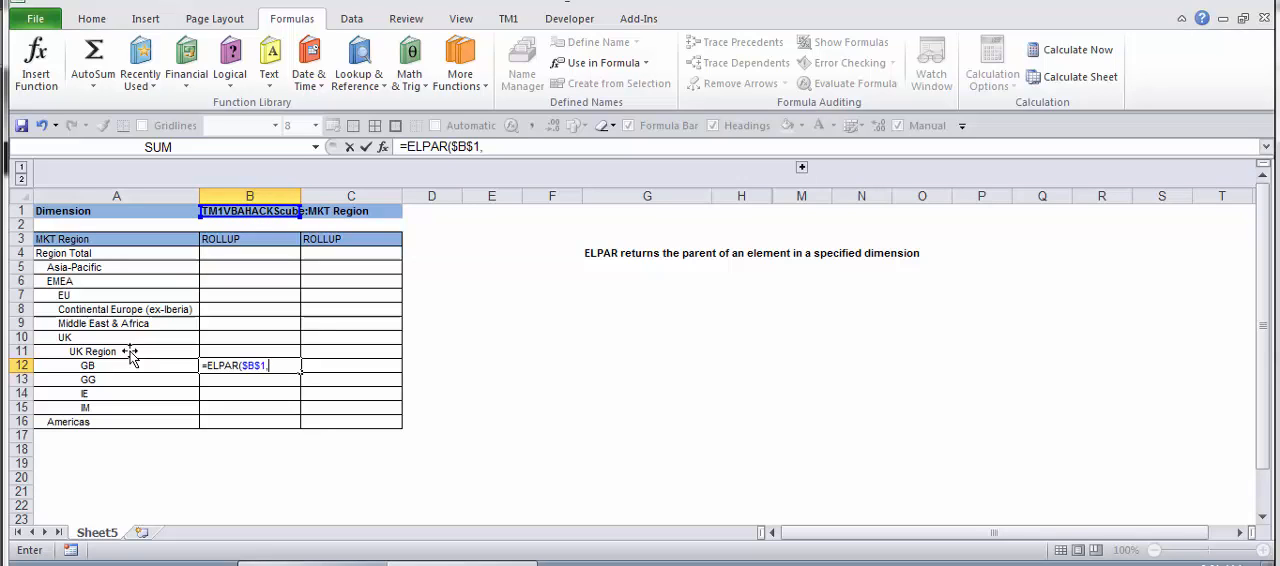
{"action": "left_click", "coordinate": [88, 364]}
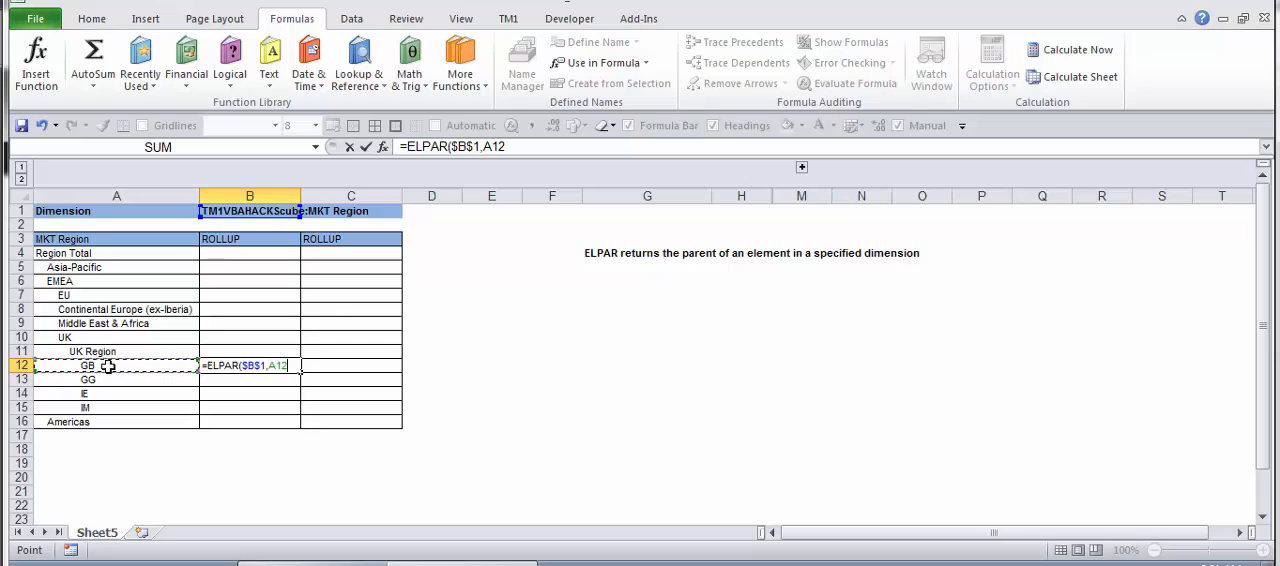
{"action": "type", "text": ",1)"}
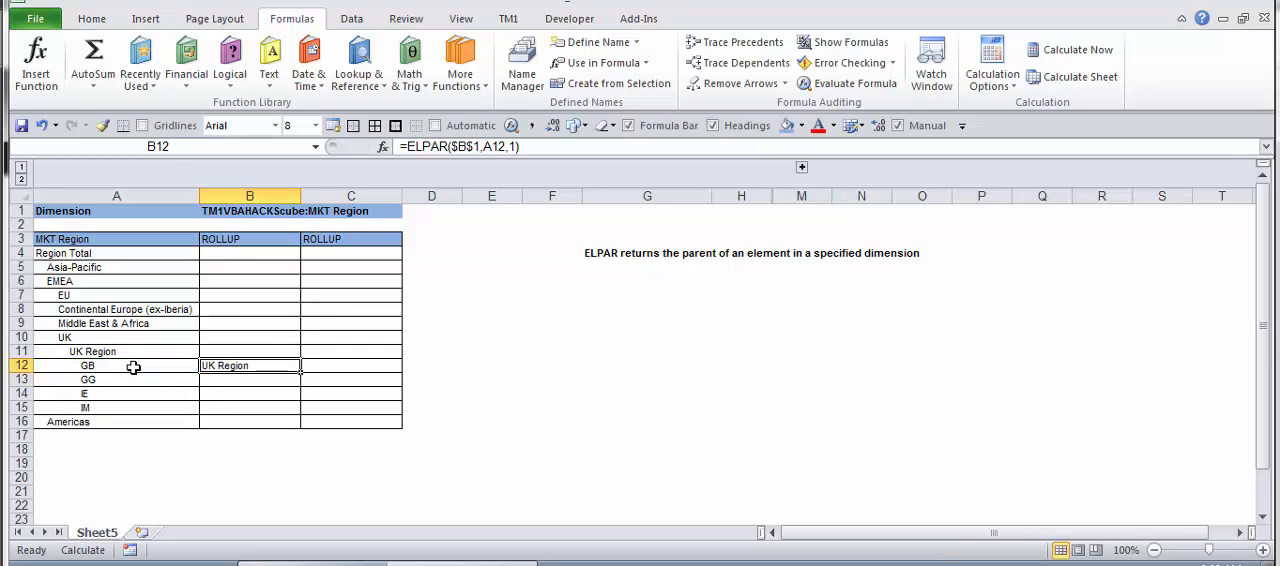
{"action": "left_click", "coordinate": [116, 364]}
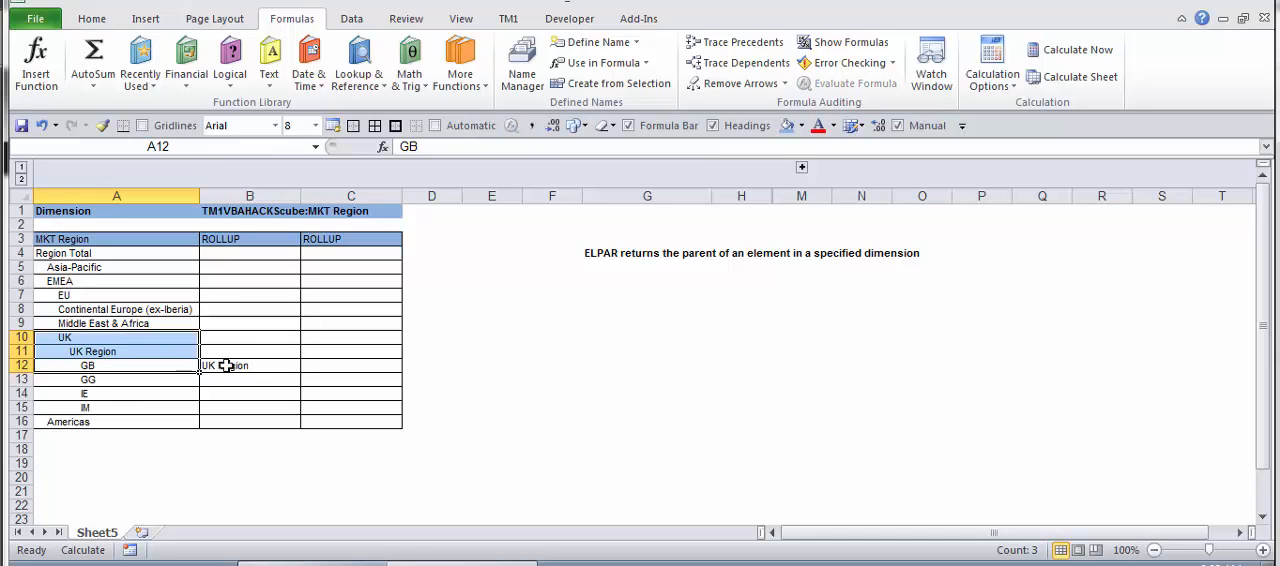
- Rewrite B12 as =ELPAR($B$1,ELPAR($B$1,A12,1),1) so it returns GB's grandparent UK
{"action": "left_click", "coordinate": [248, 364]}
{"action": "type", "text": "="}
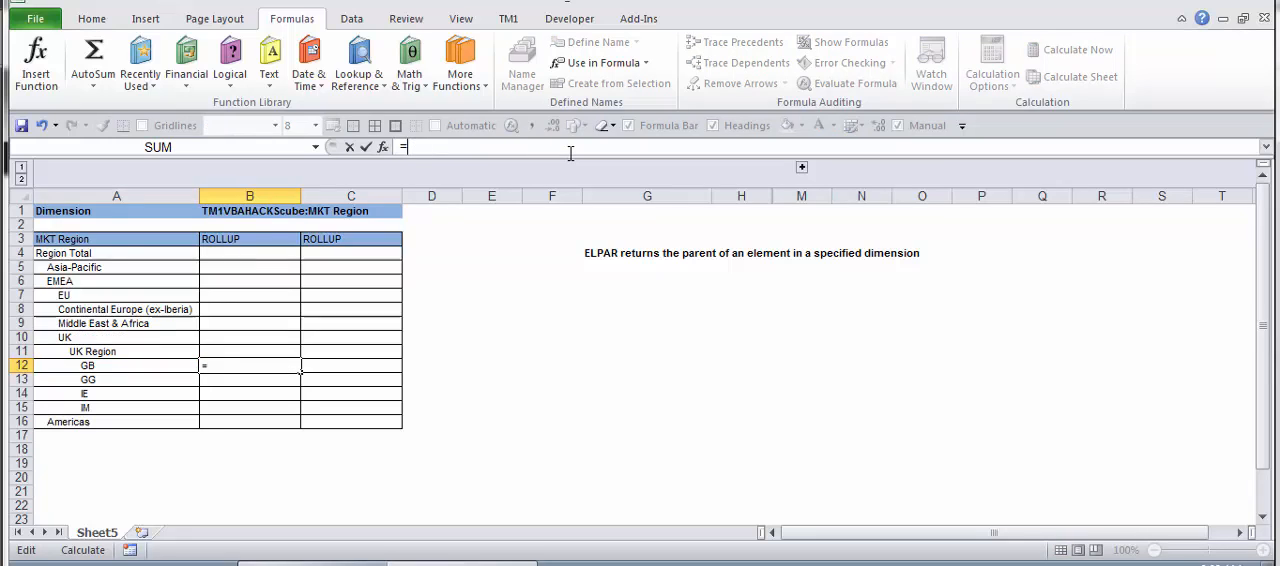
{"action": "type", "text": "el"}
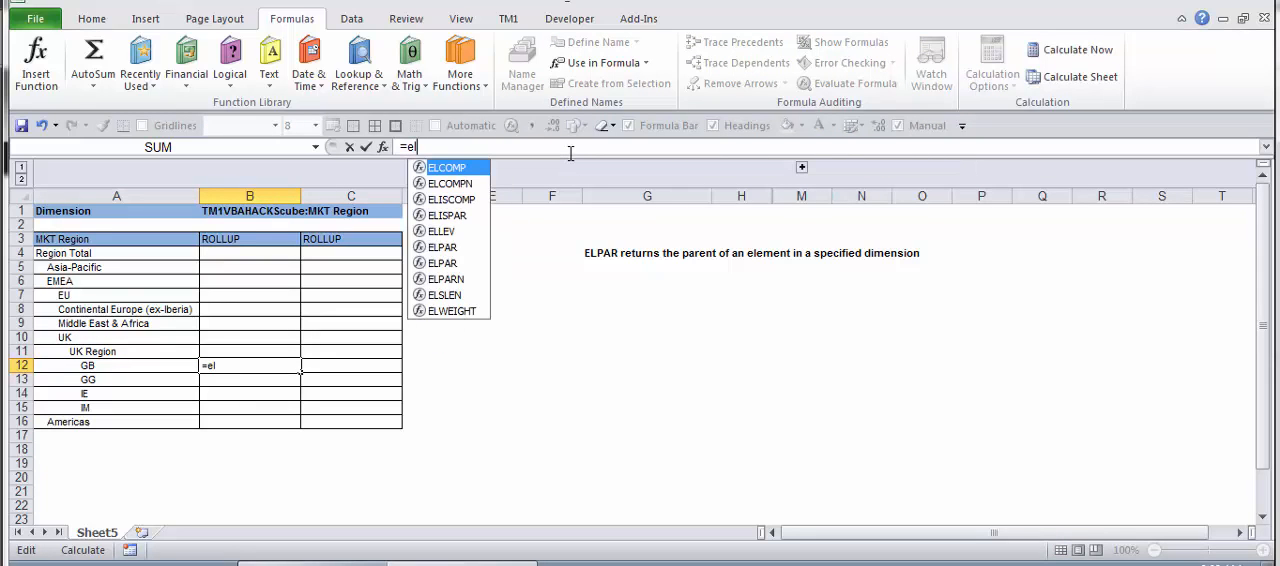
{"action": "type", "text": "ELPAR(ELPAR($B$1,A12,1)"}
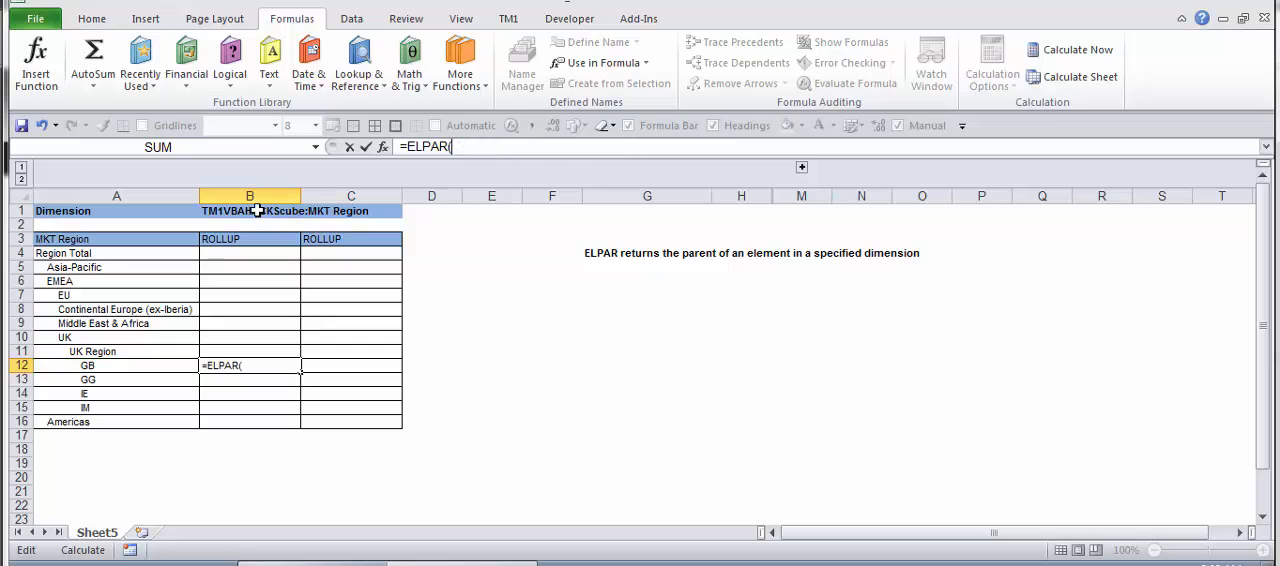
{"action": "left_click", "coordinate": [250, 210]}
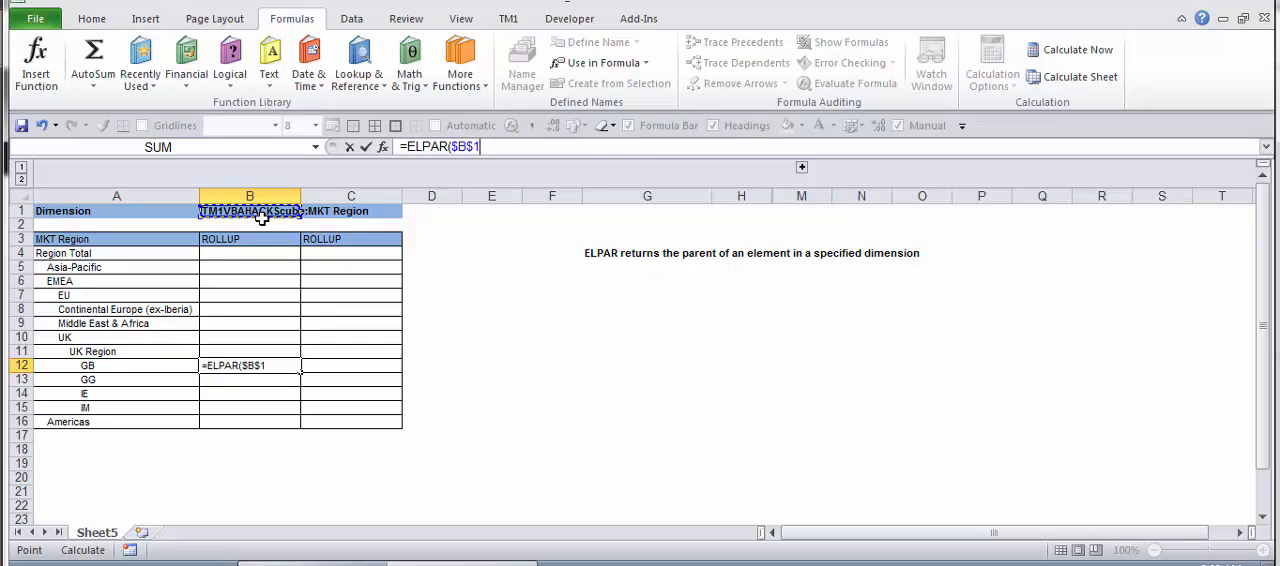
{"action": "type", "text": ",ELPAR($B$1,A12,1),"}
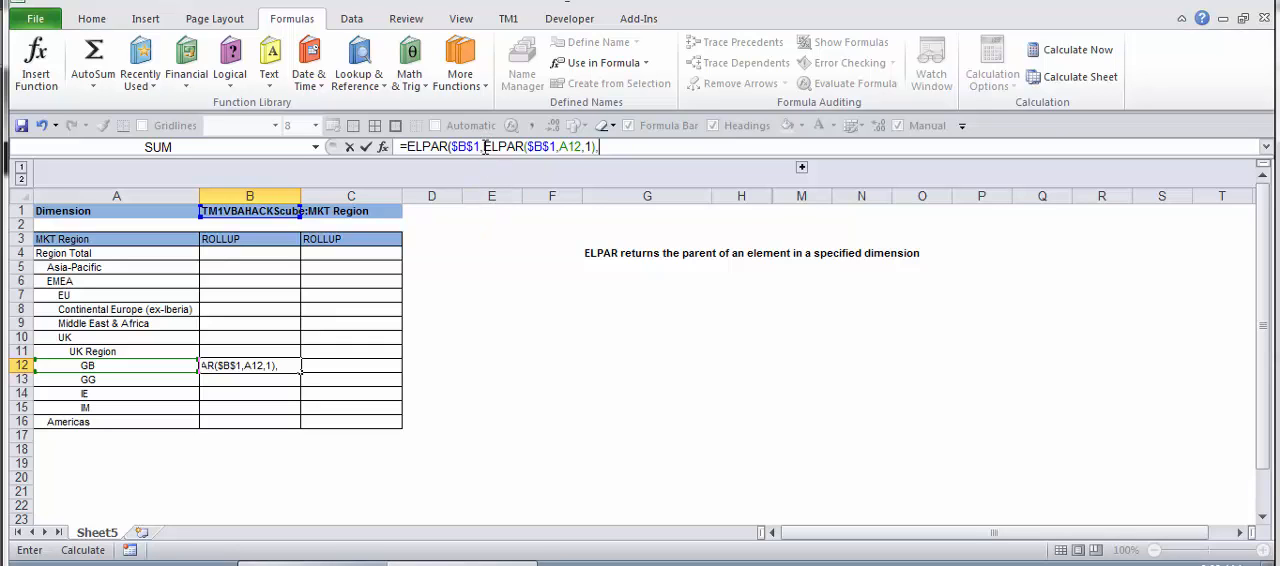
{"action": "mouse_move", "coordinate": [618, 186]}
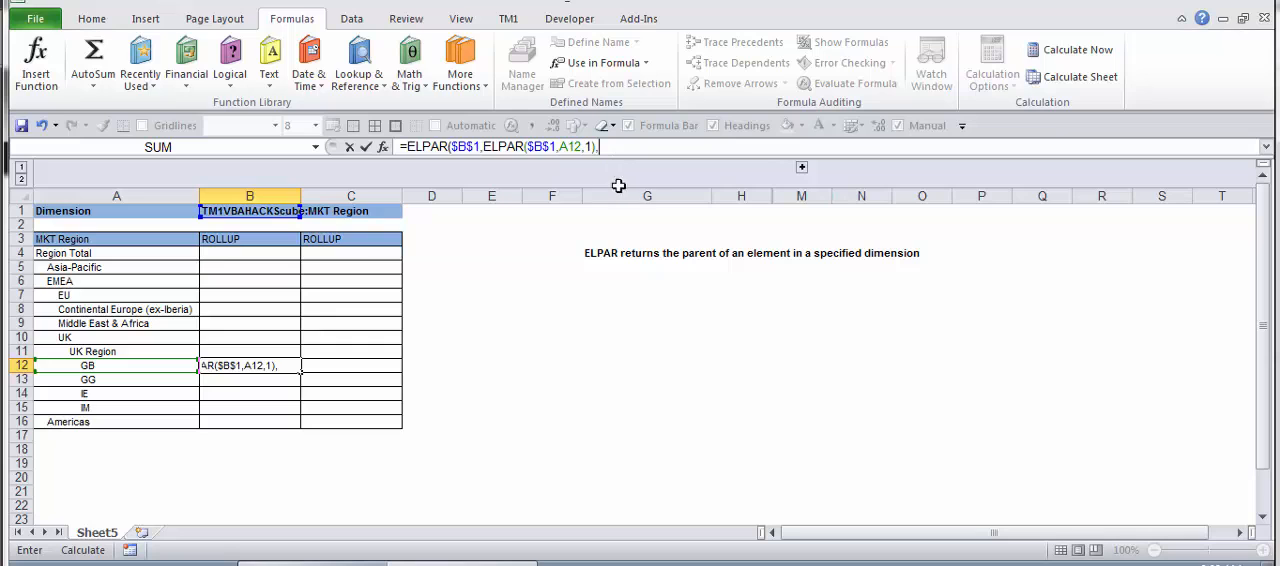
{"action": "type", "text": "1)"}
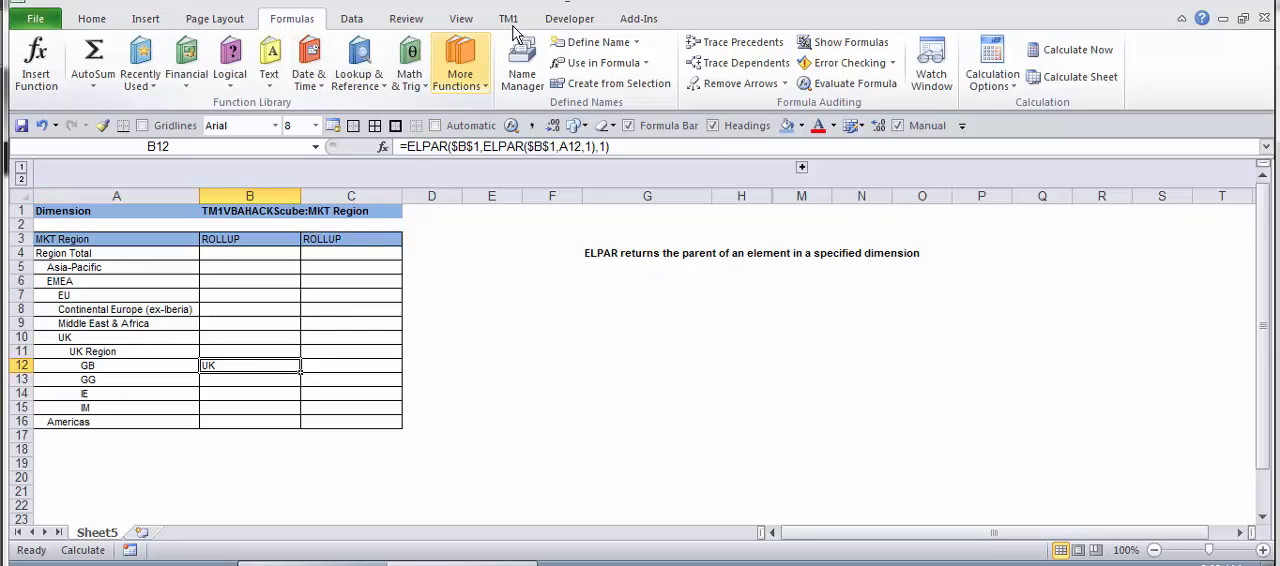
{"action": "left_click", "coordinate": [508, 18]}
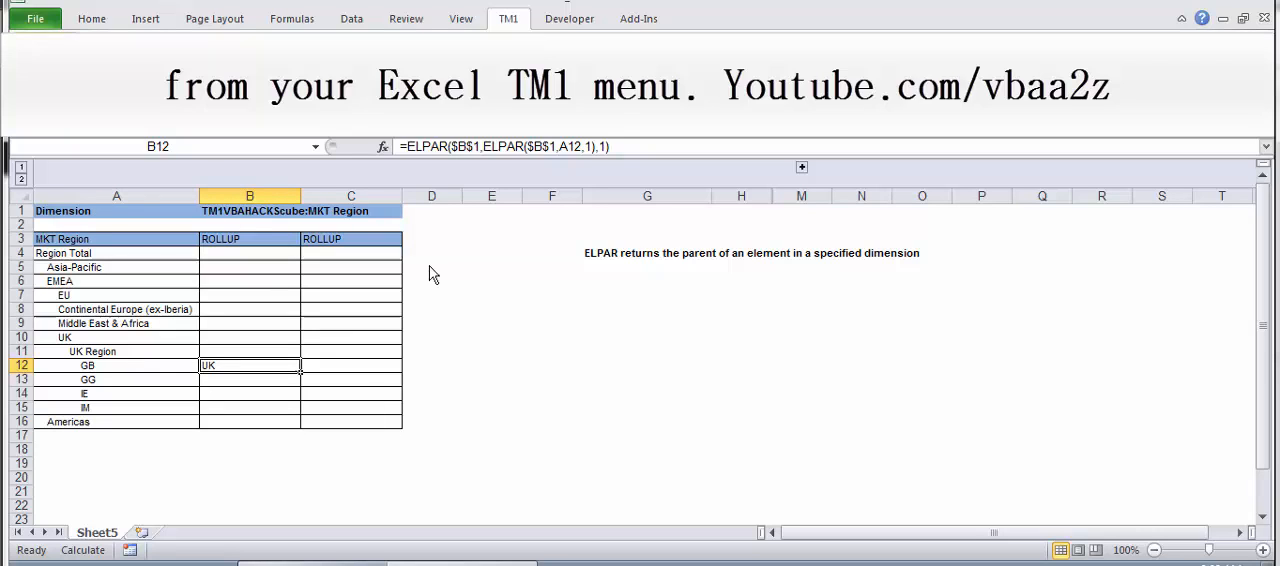
- Restore B12 to =ELPAR($B$1,A12,1) and copy it into C12 as =ELPAR($B$1,B12,1)
{"action": "left_click", "coordinate": [350, 336]}
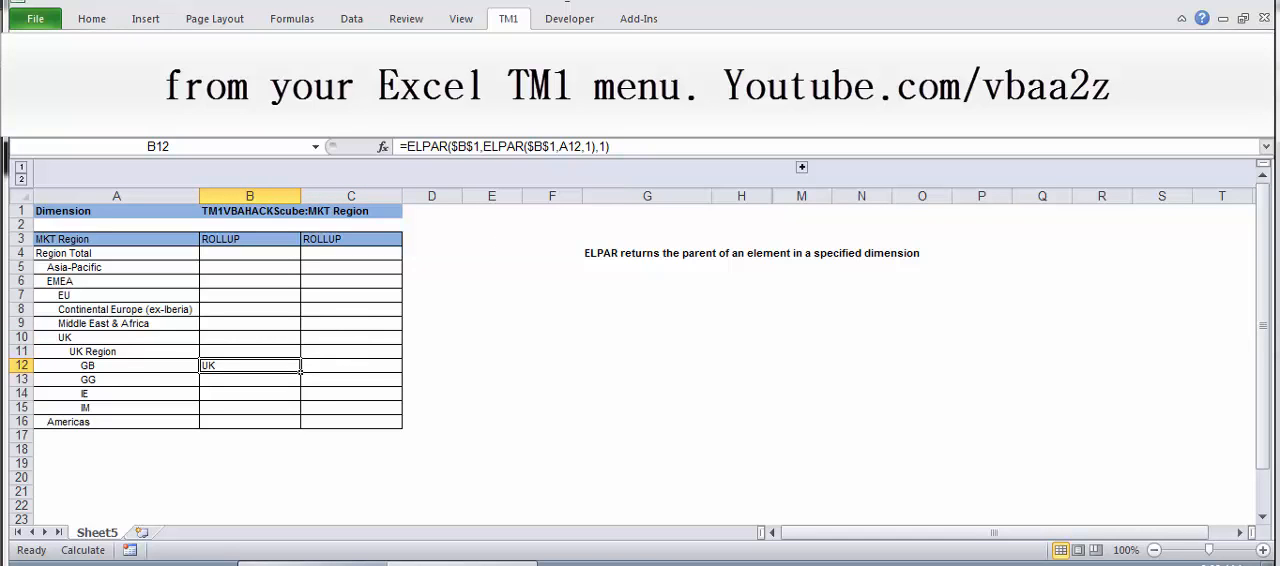
{"action": "mouse_move", "coordinate": [128, 256]}
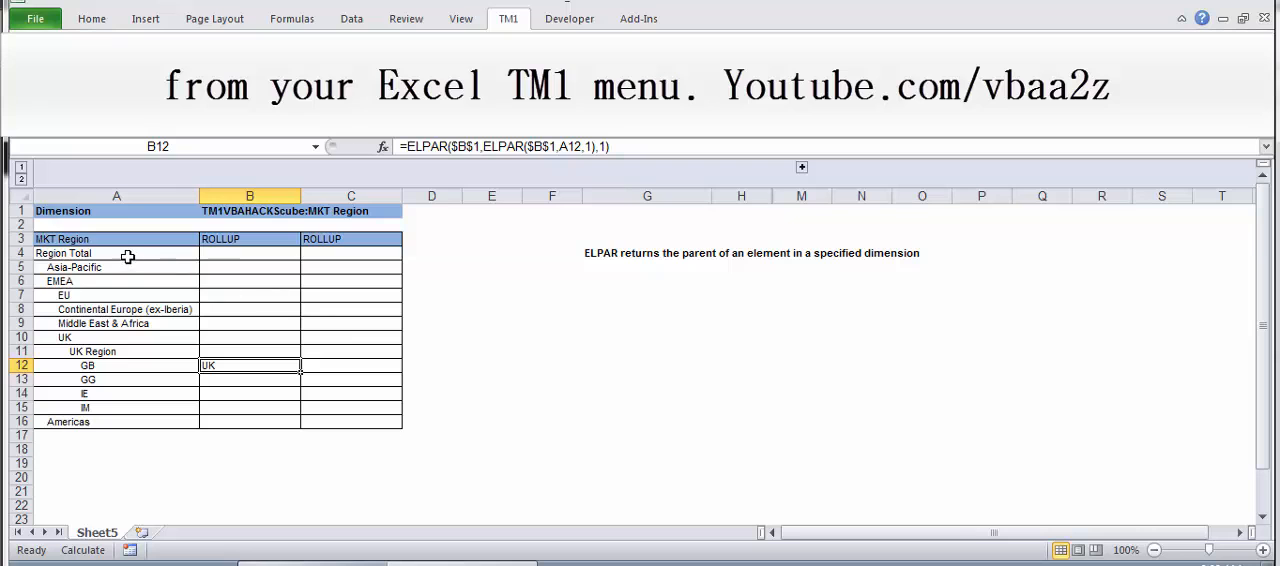
{"action": "left_click_drag", "start_coordinate": [116, 238], "coordinate": [350, 420]}
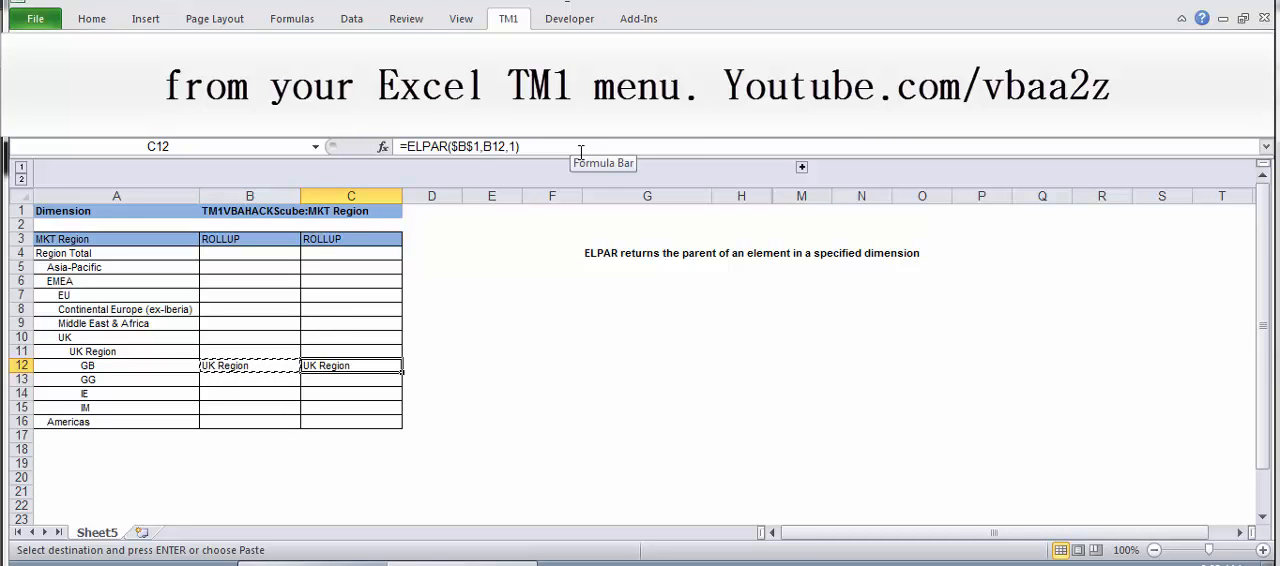
- Copy the formula into D12 as =ELPAR($B$1,C12,1) so it returns UK
{"action": "left_click", "coordinate": [248, 364]}
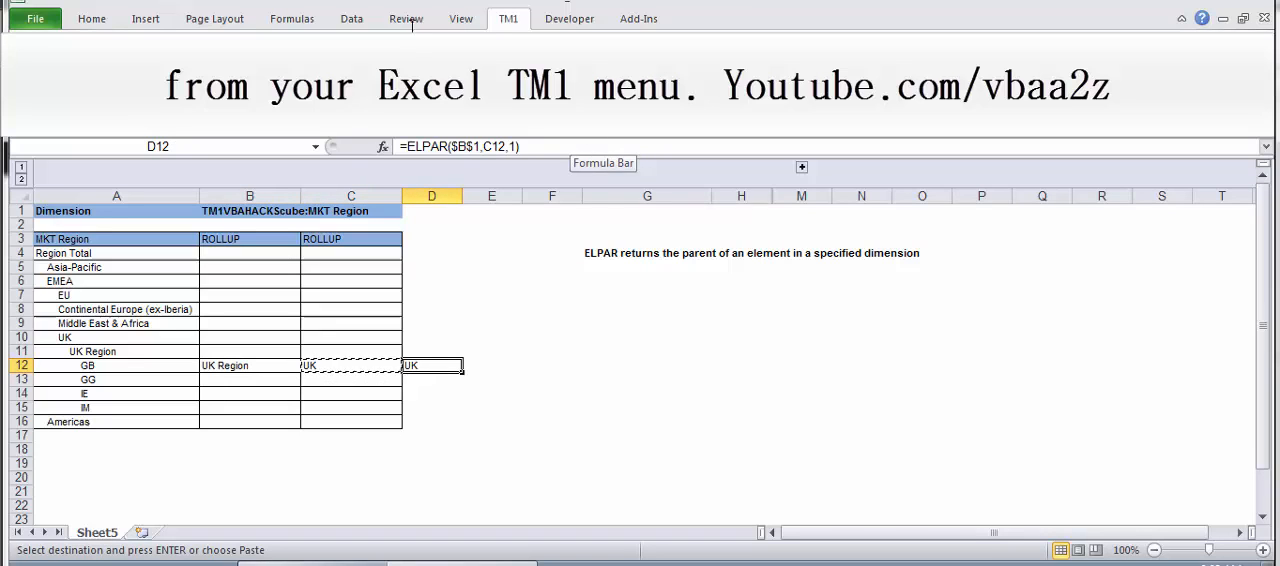
{"action": "left_click", "coordinate": [292, 18]}
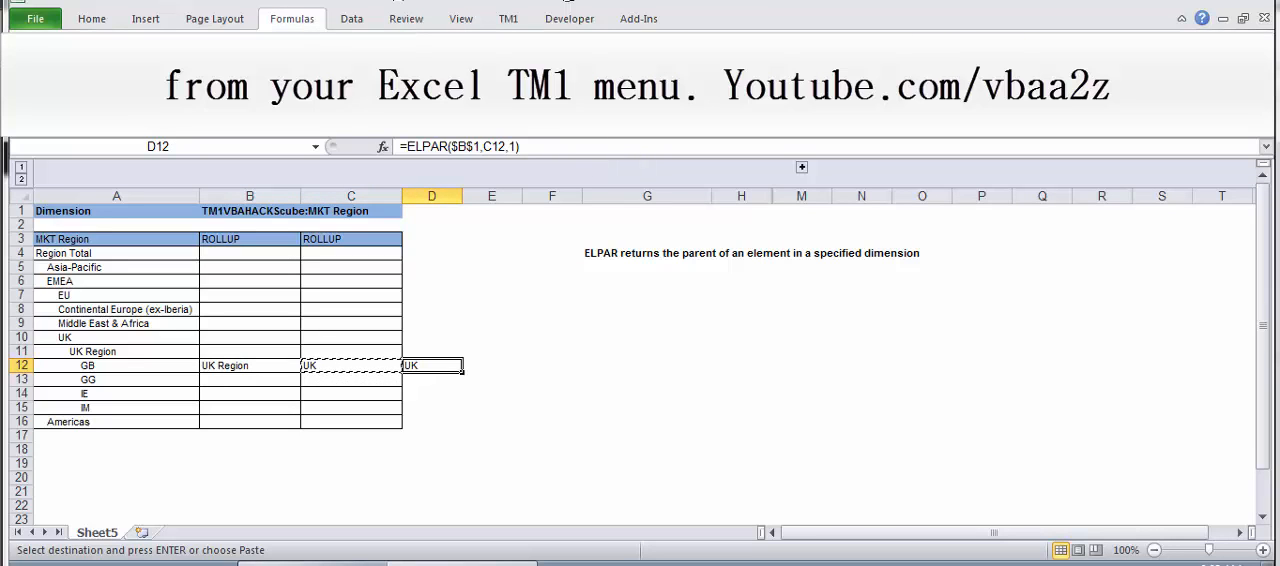